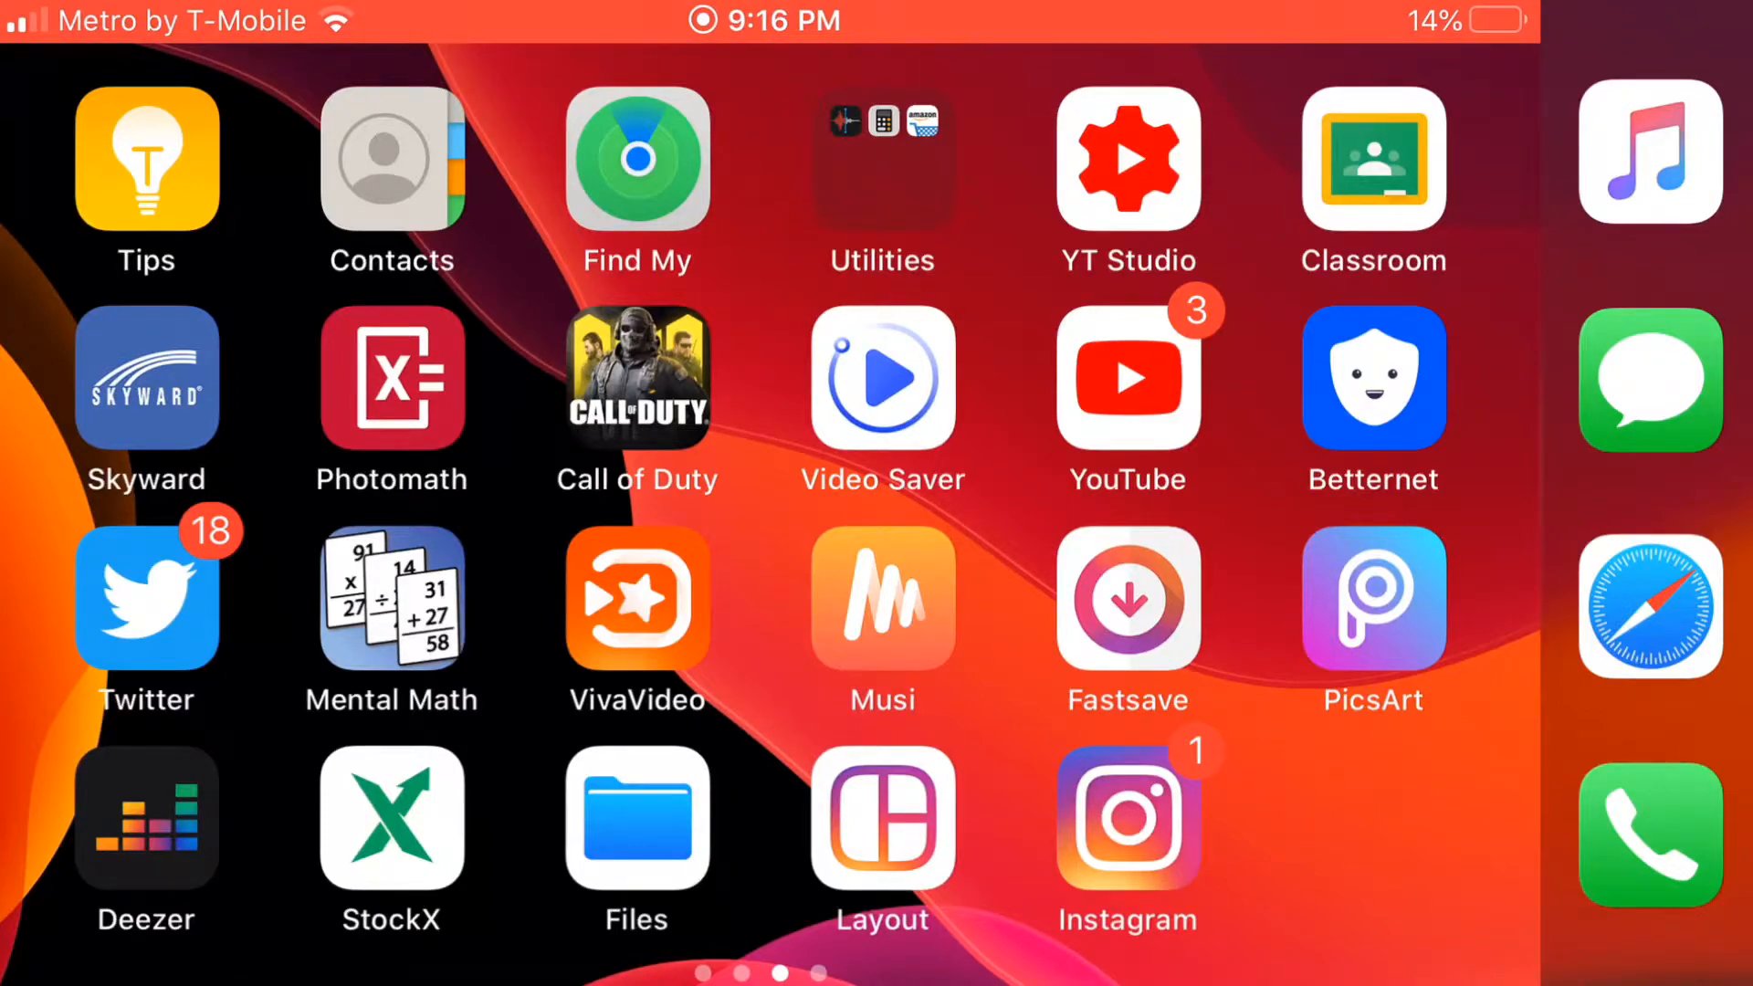
Launch YouTube and start 'Close Enough Episode 8 - Last Scene' playing full screen
{"action": "left_click", "coordinate": [1126, 378]}
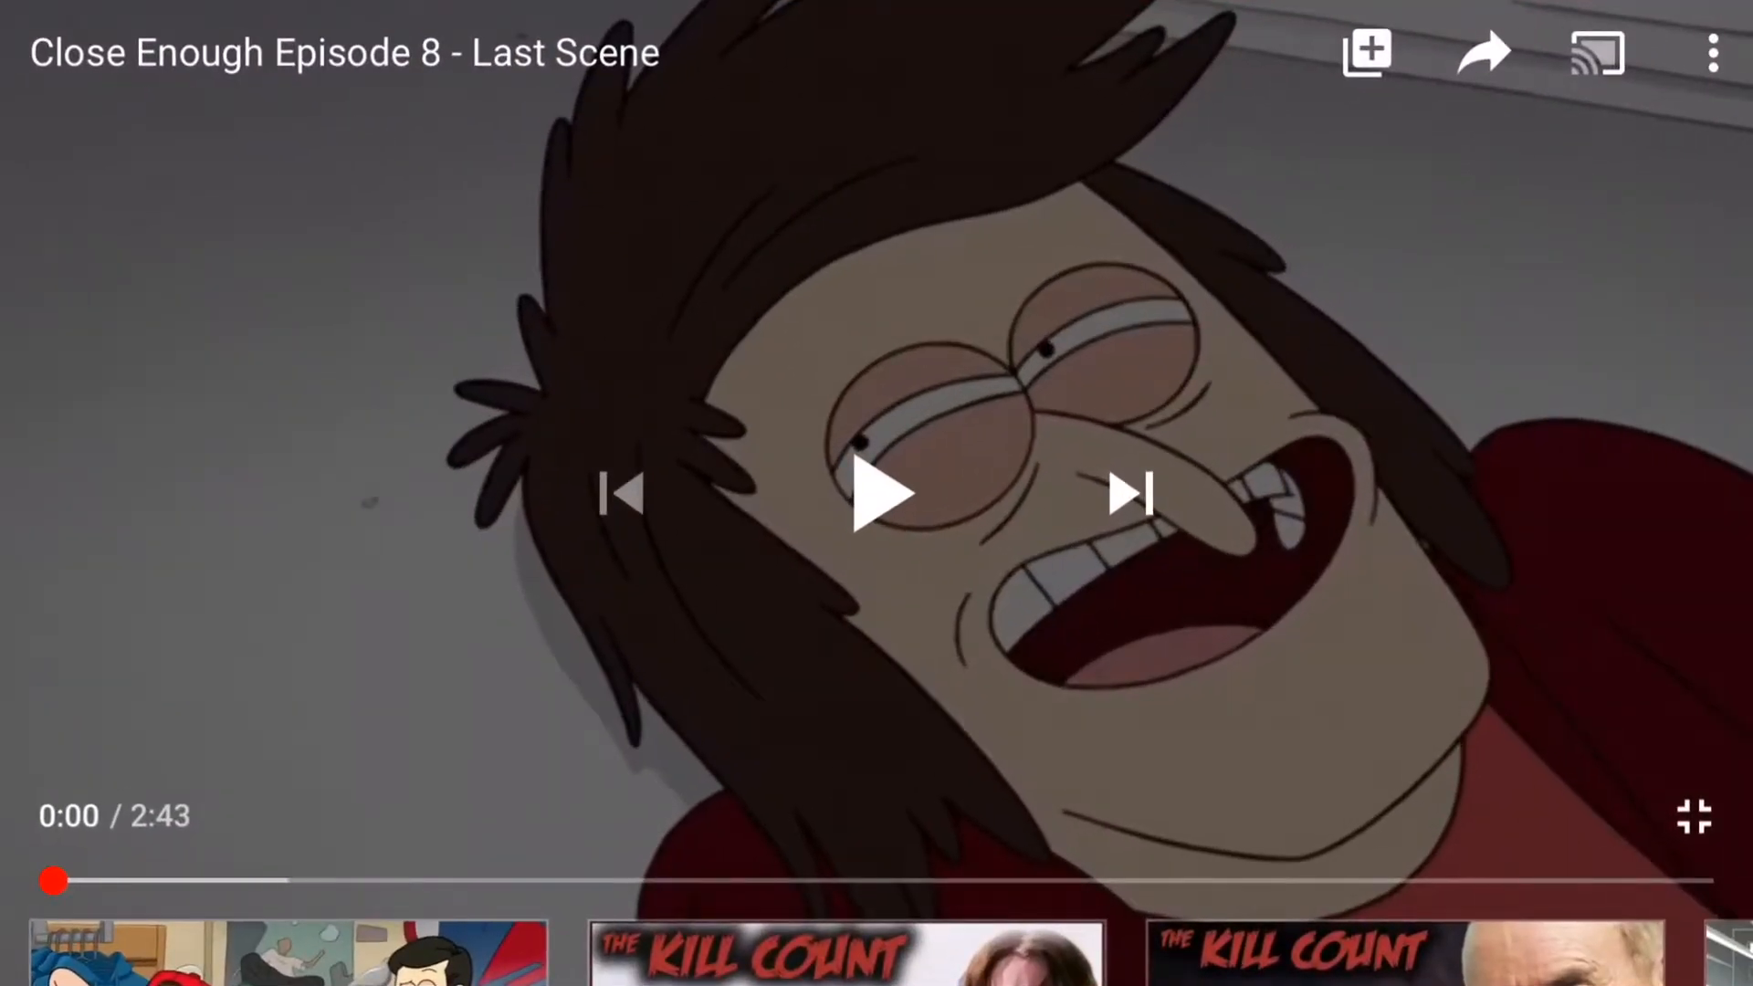
{"action": "left_click", "coordinate": [884, 495]}
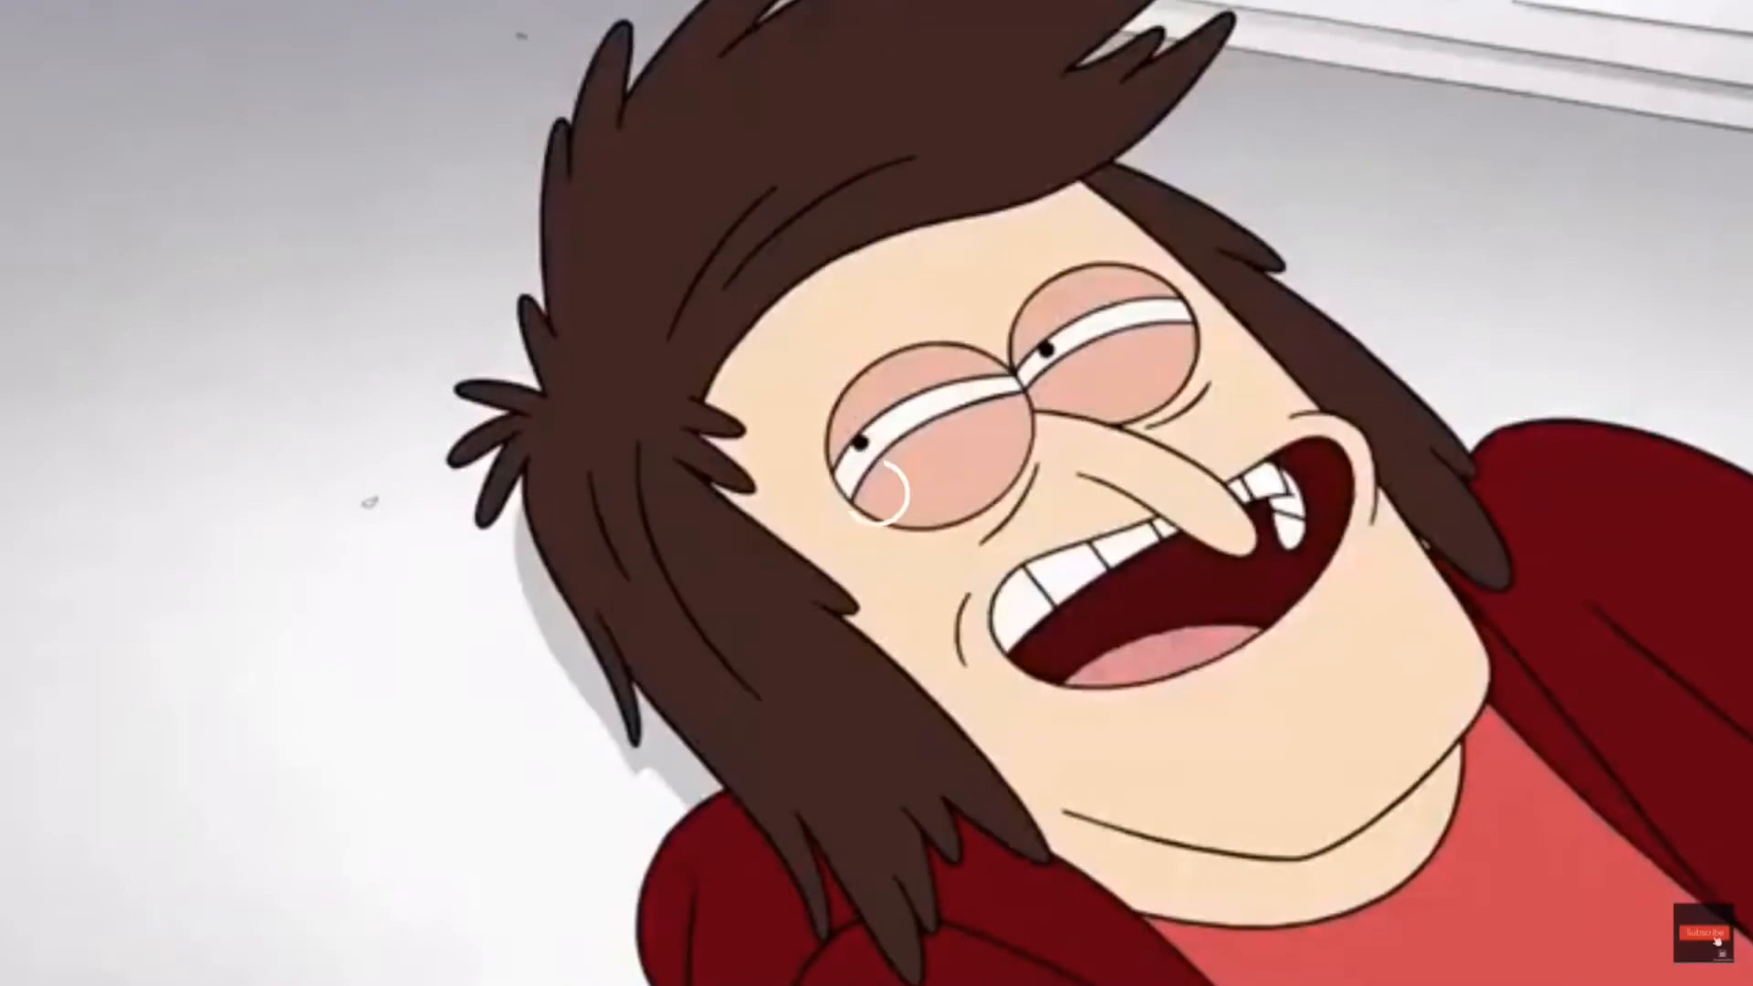